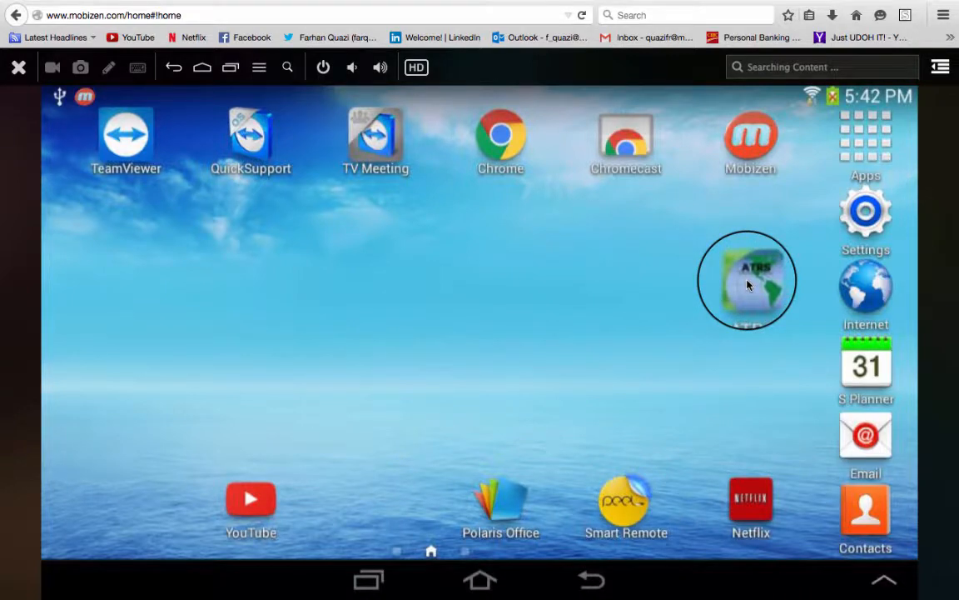
- Launch the ATRS Fleet Management app from the Android home screen
{"action": "left_click", "coordinate": [747, 279]}
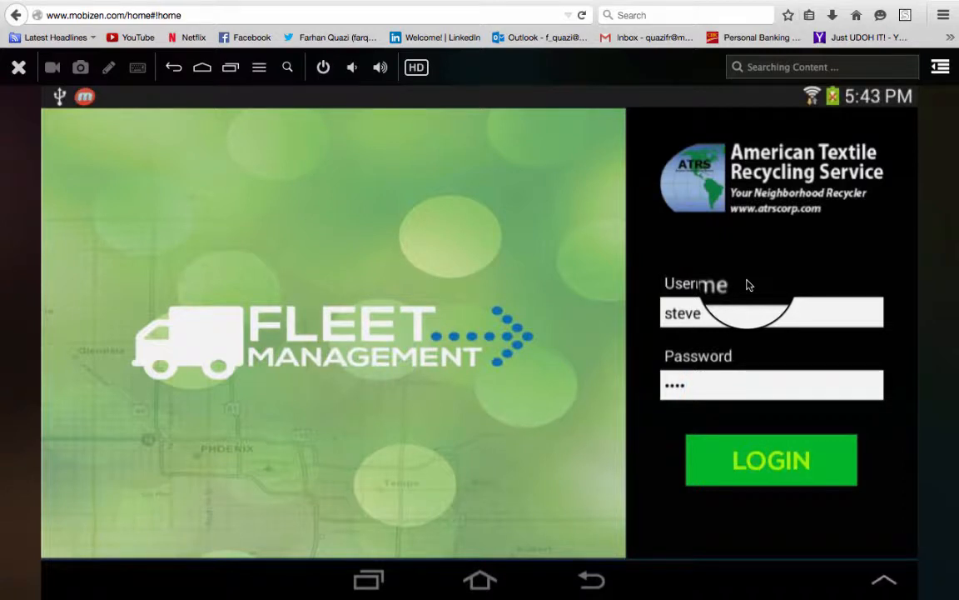
- Sign in with the filled-in credentials to reach the Route 14, East Southglen Way map
{"action": "left_click", "coordinate": [770, 312]}
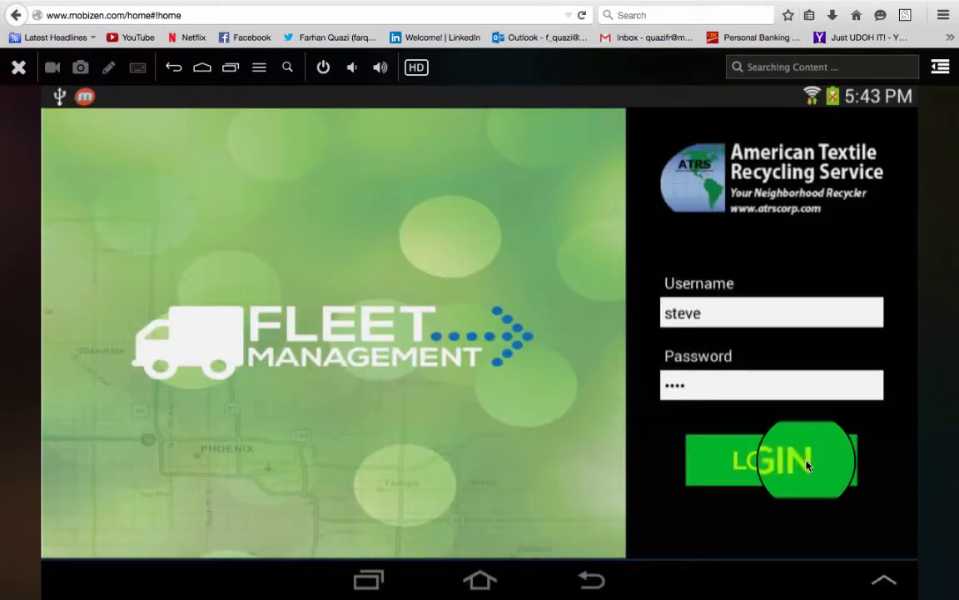
{"action": "left_click", "coordinate": [769, 460]}
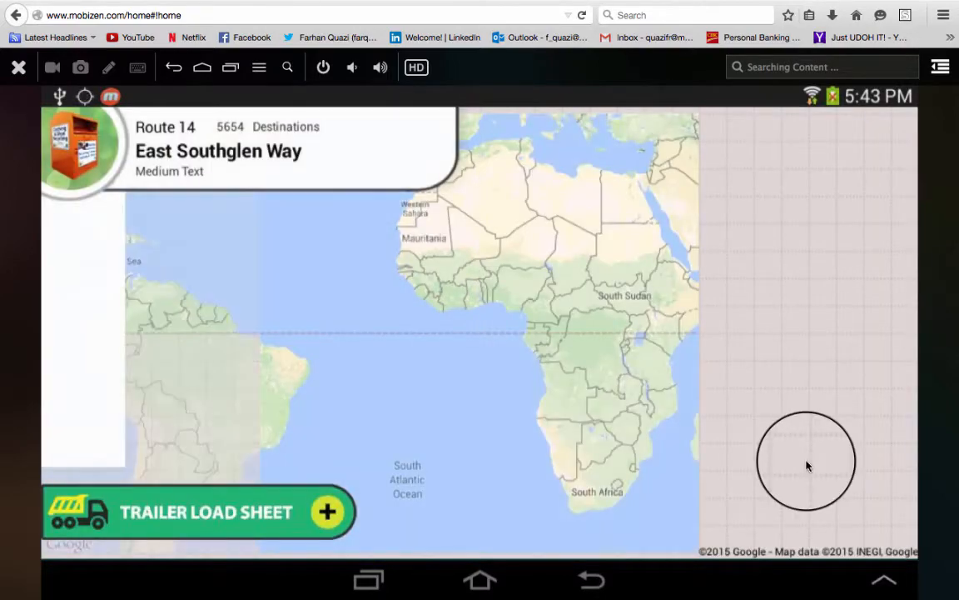